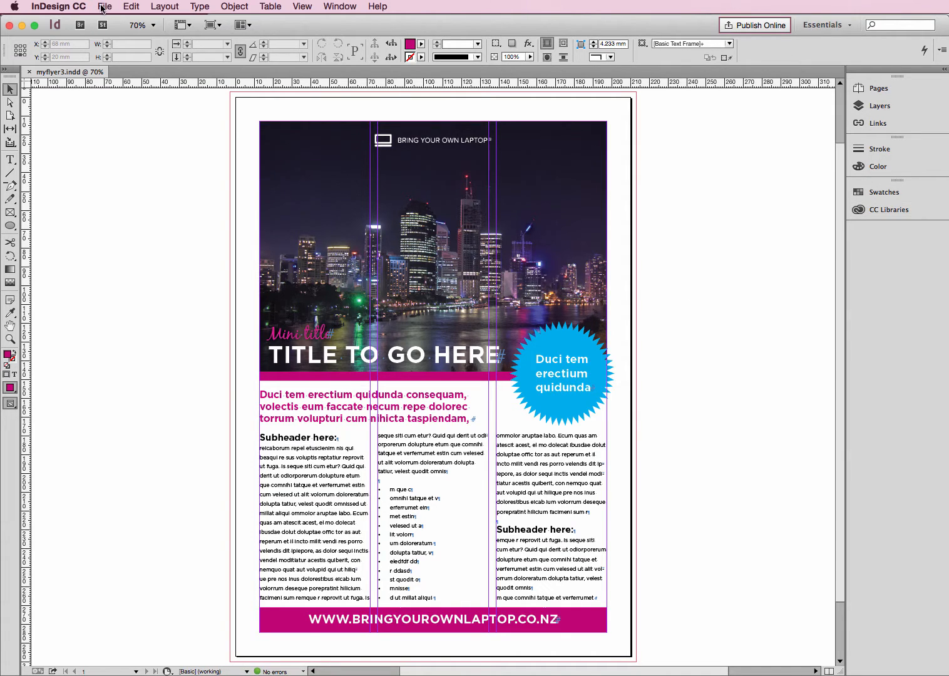
Open the File menu for the myflyer3 flyer document
left_click(105, 7)
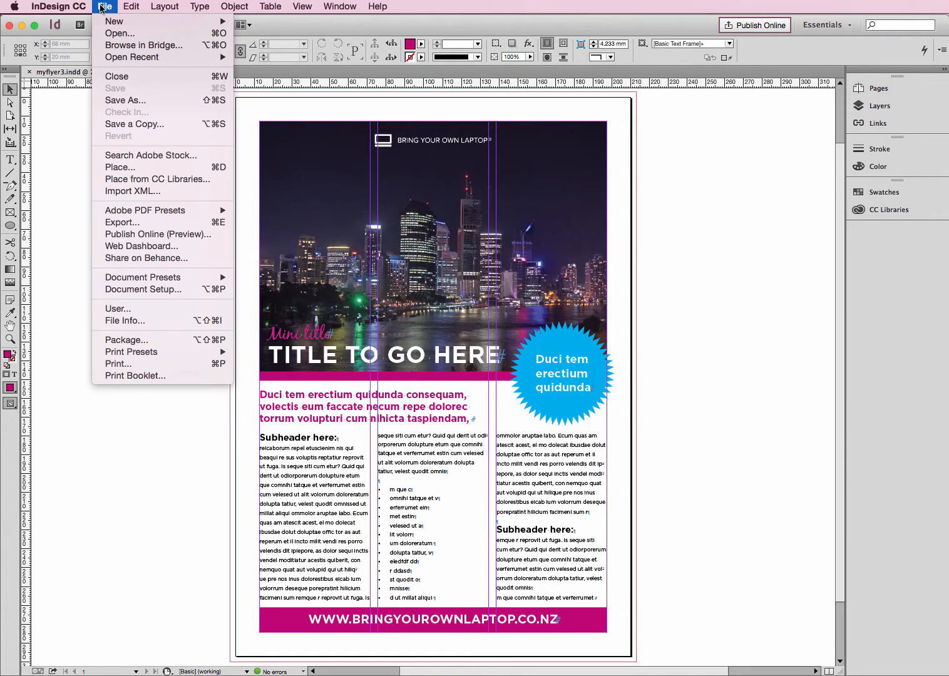
mouse_move(122, 100)
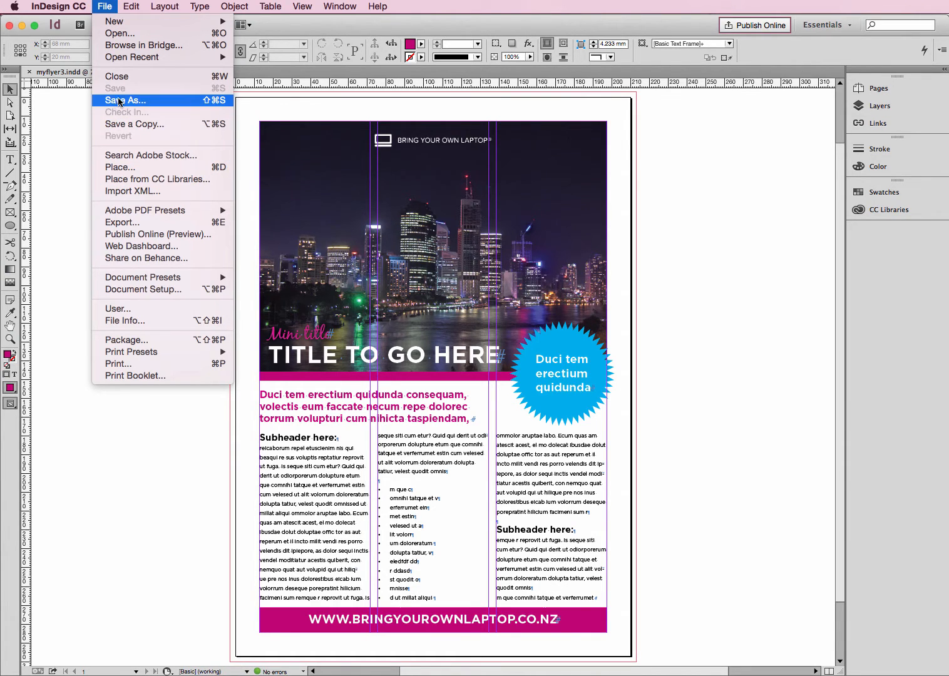
mouse_move(122, 222)
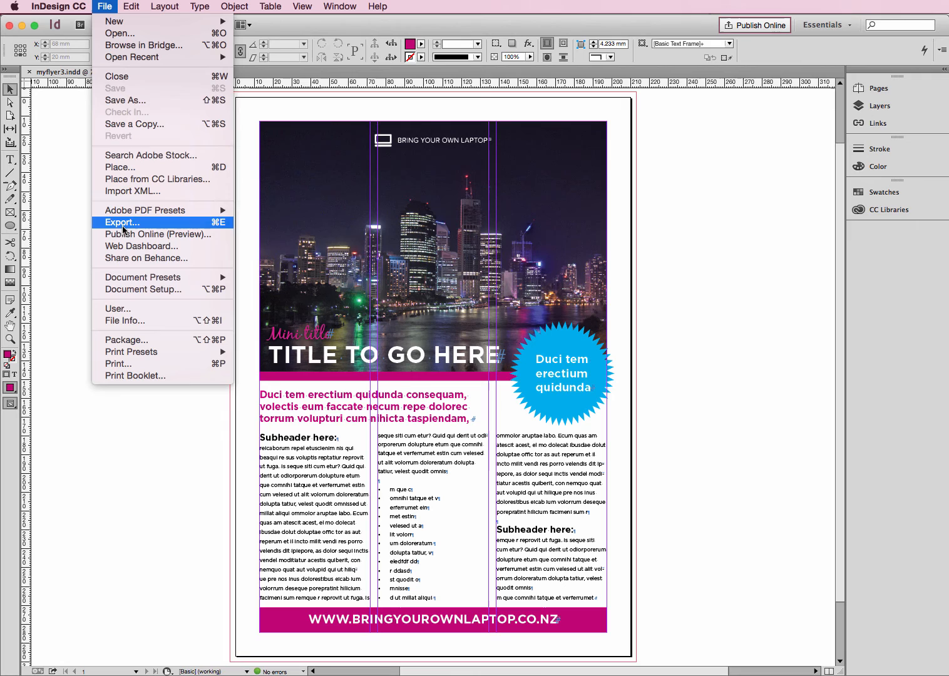
Export as Adobe PDF (Print), saving myflyer3_HIGH.pdf in the Test folder
left_click(121, 222)
type("myflyer3_HIGH.pdf")
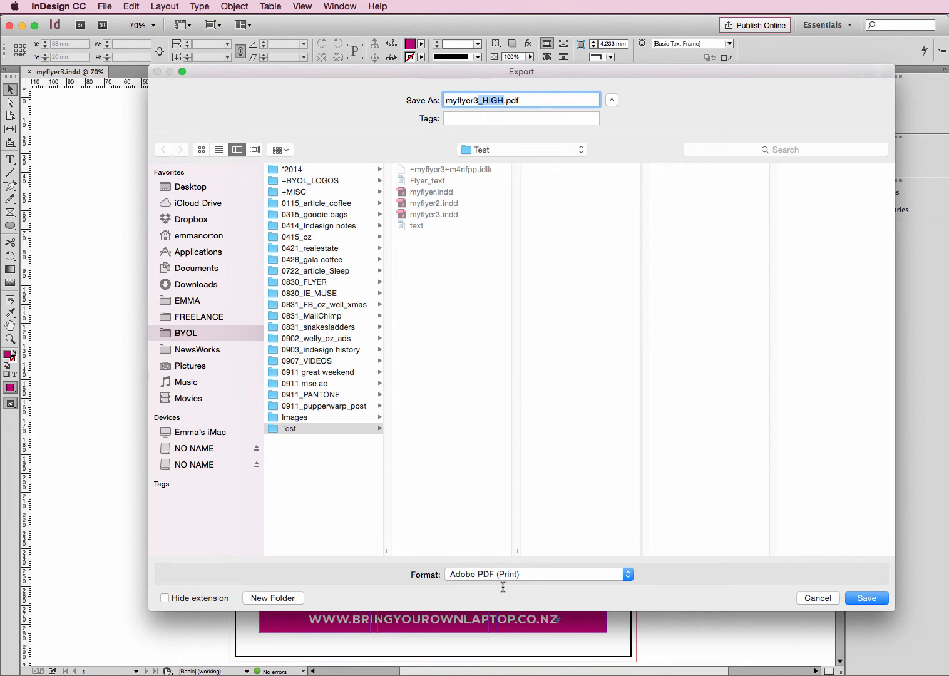
left_click(538, 574)
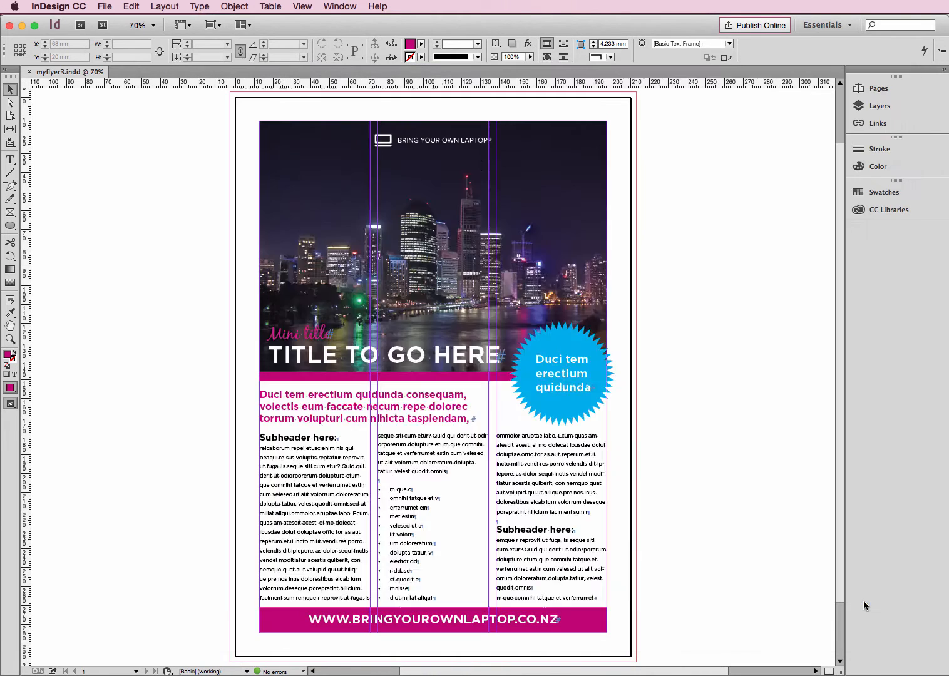
Select the [High Quality Print] preset and enable View PDF after Exporting
left_click(104, 6)
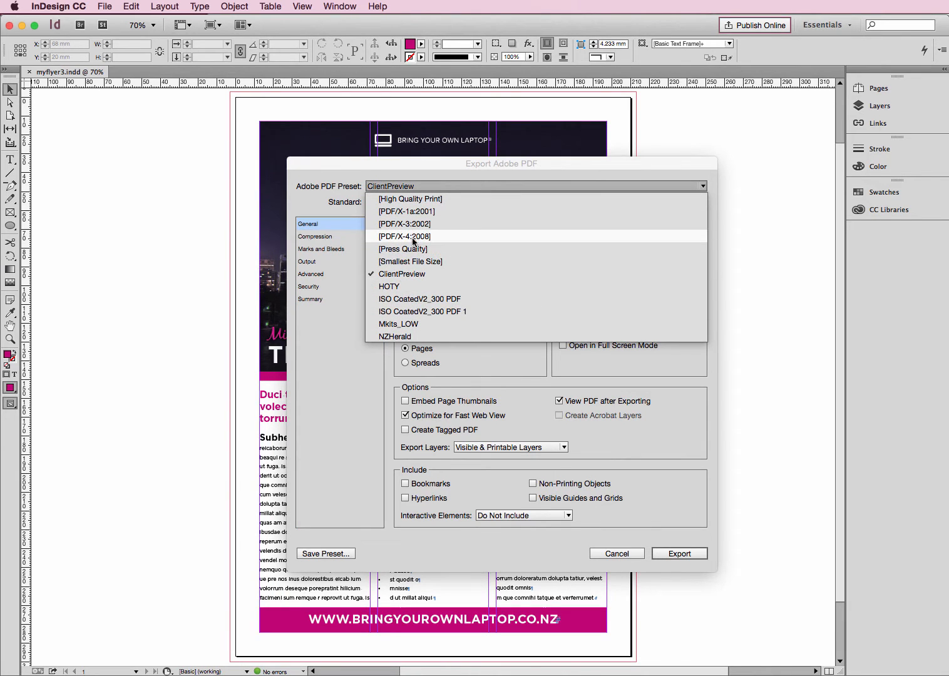
mouse_move(409, 201)
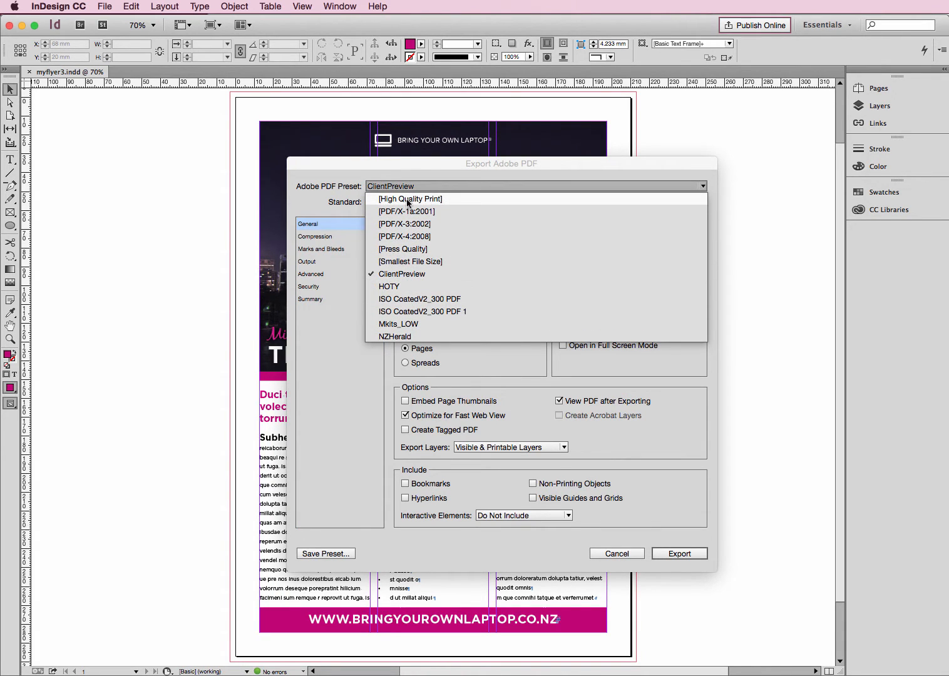
mouse_move(403, 249)
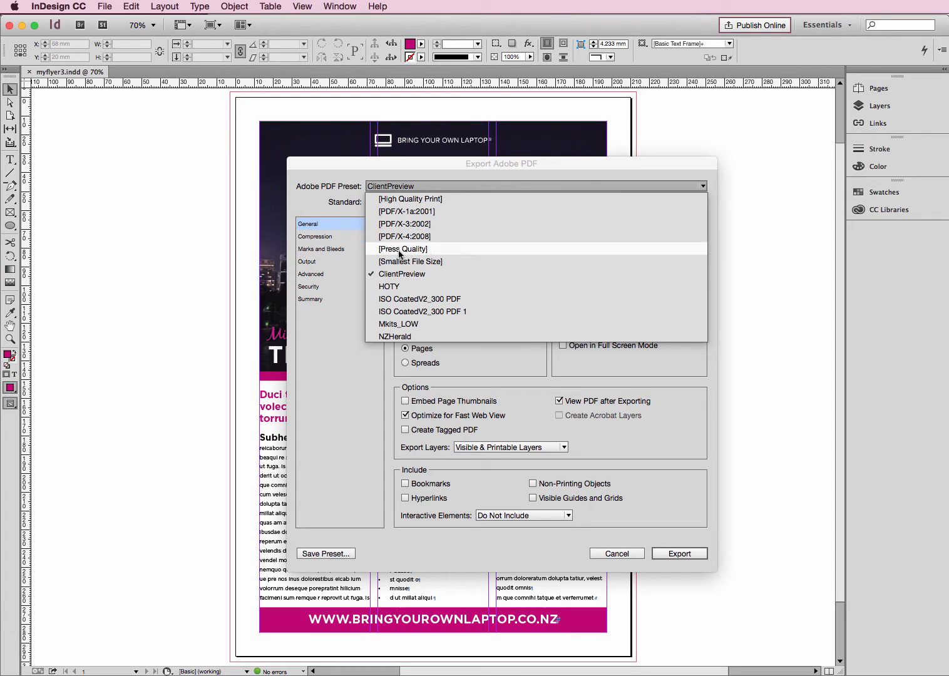
left_click(410, 198)
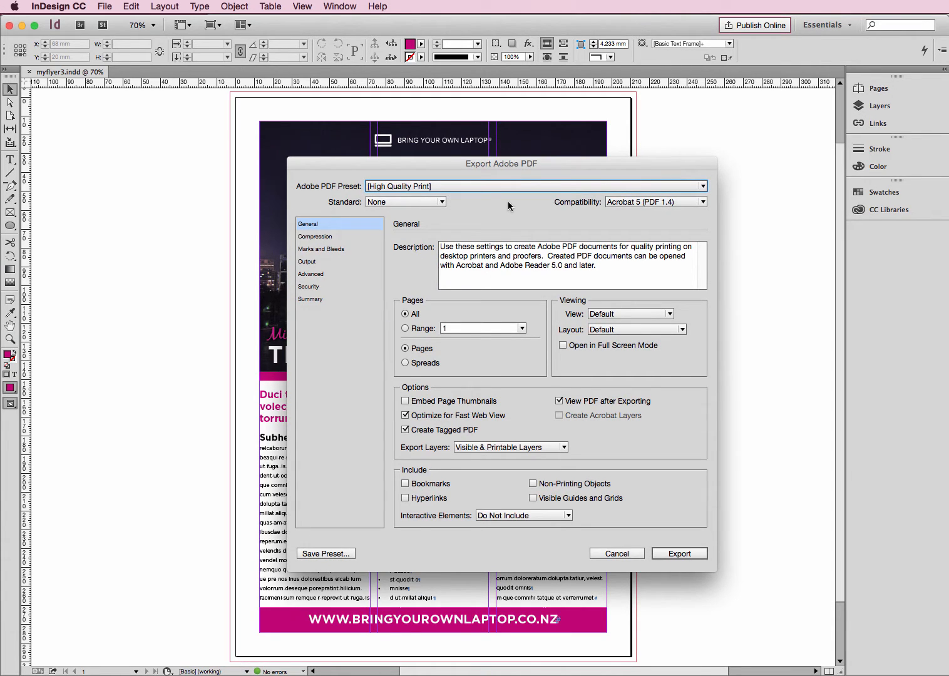
mouse_move(423, 329)
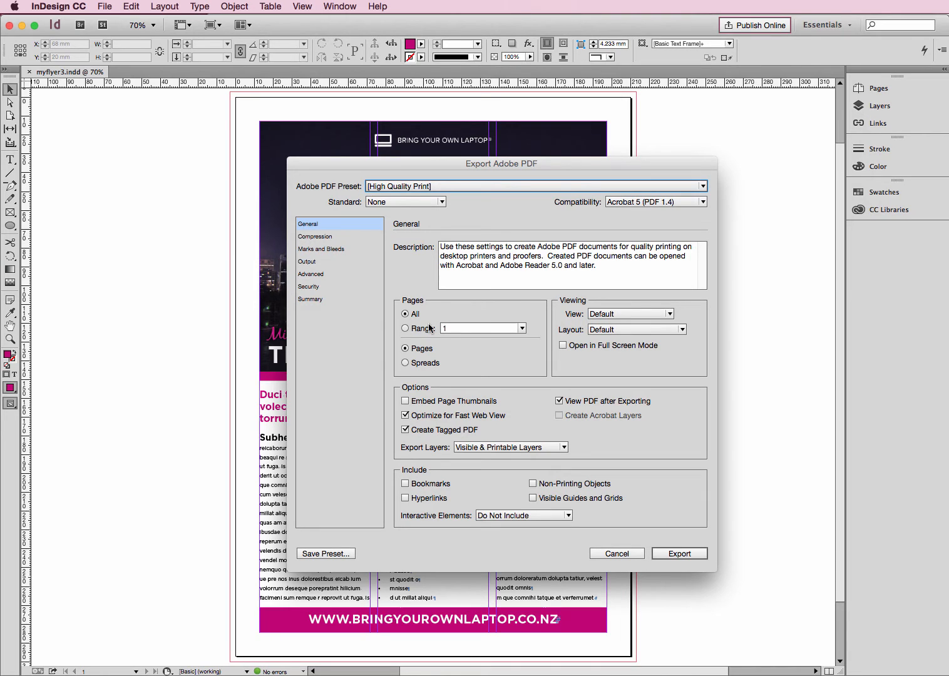
mouse_move(412, 335)
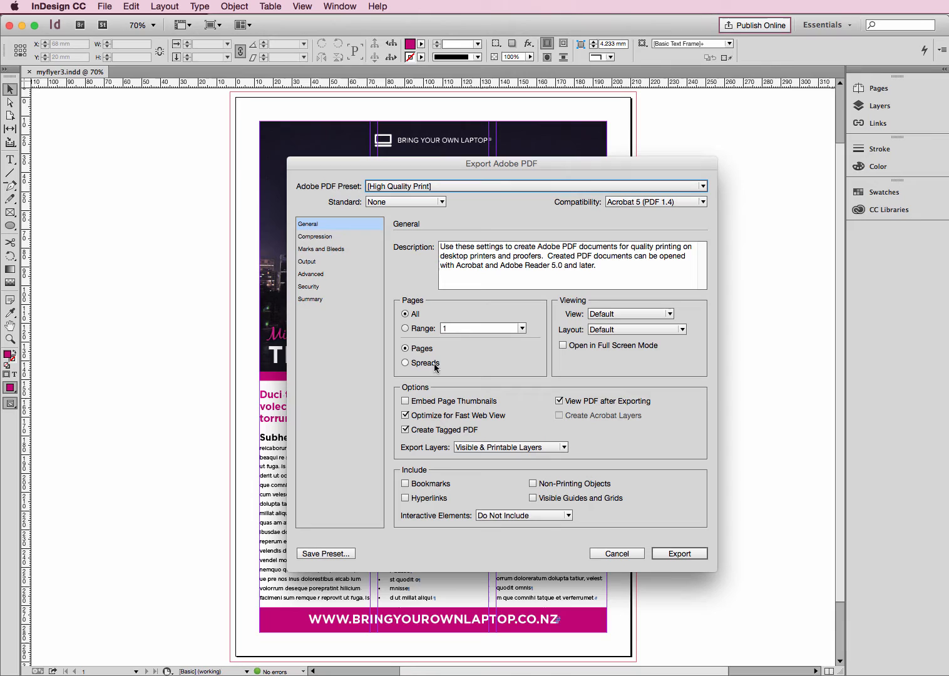
mouse_move(462, 369)
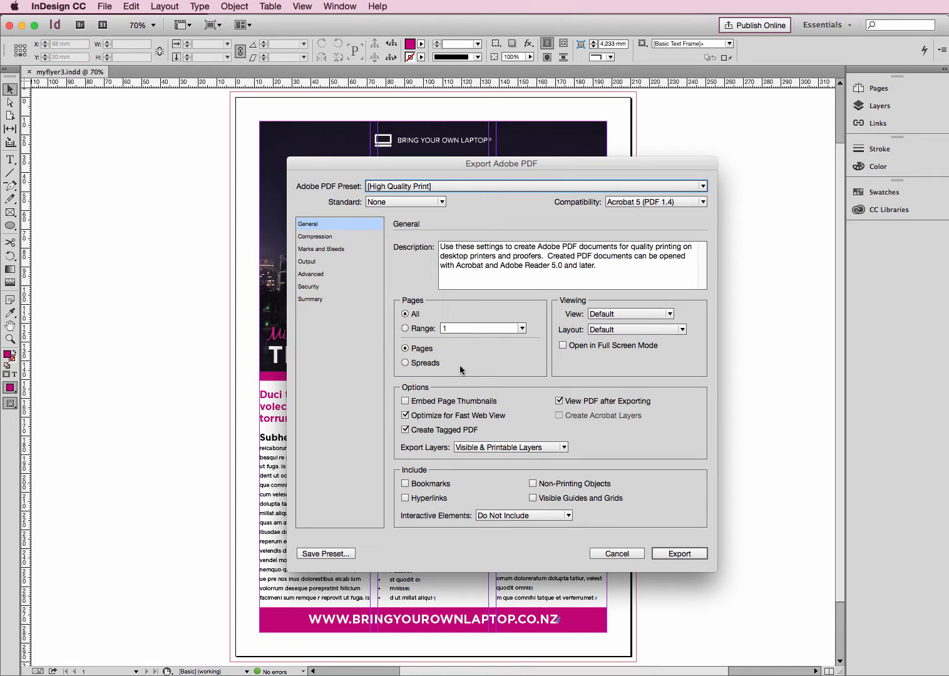
left_click(560, 401)
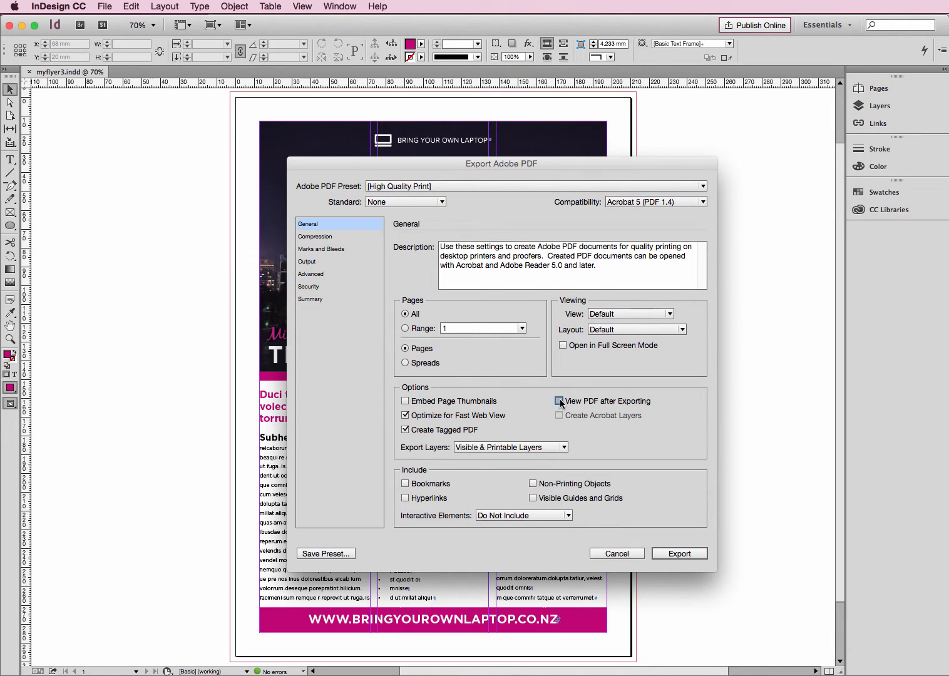
left_click(559, 401)
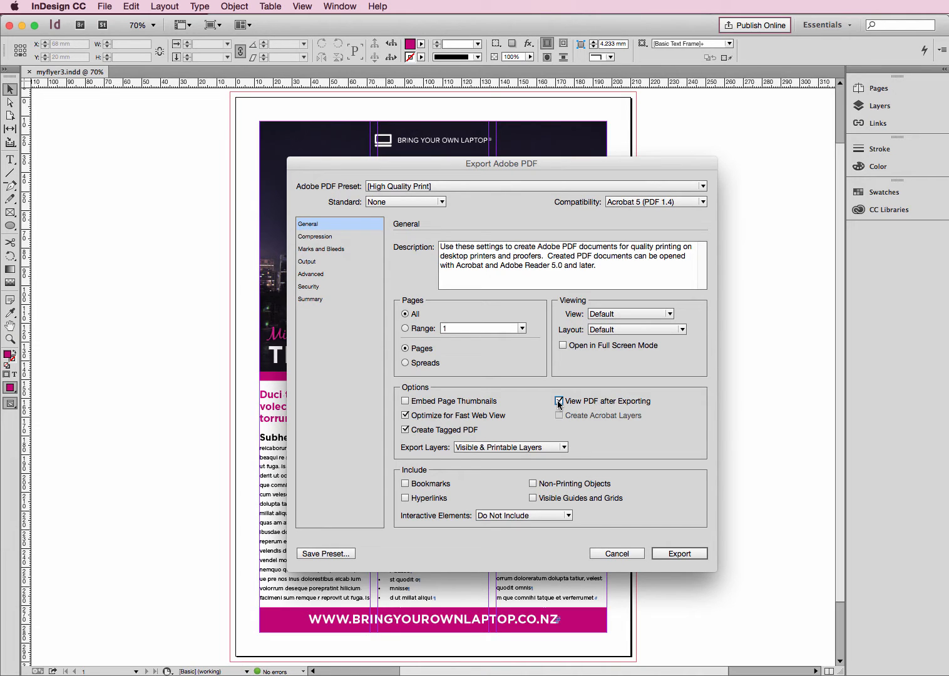
left_click(315, 236)
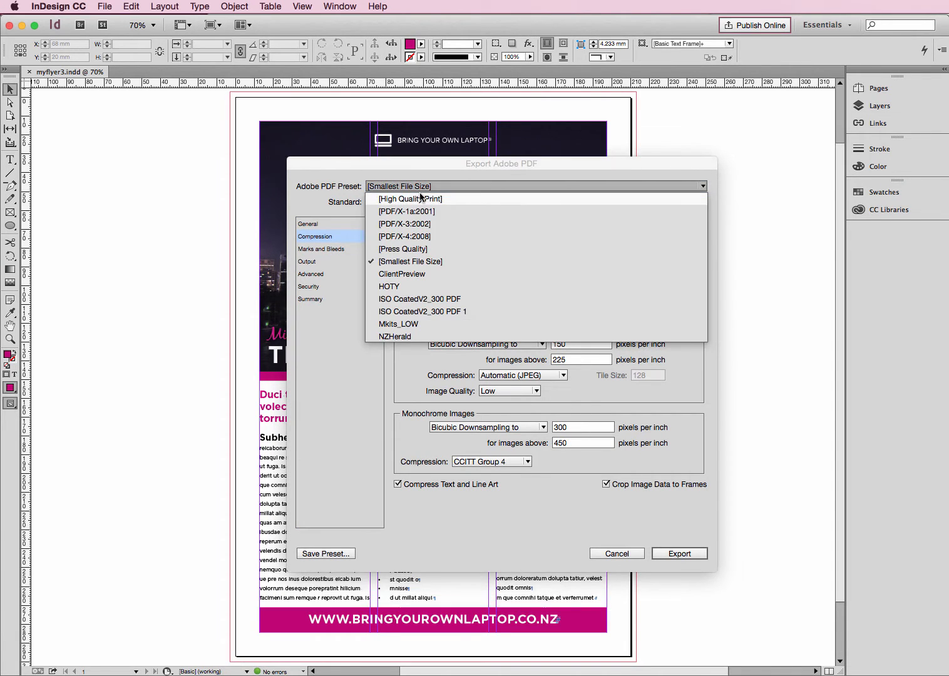
Turn on All Printer's Marks with 3 mm bleed, then review Output and General
left_click(410, 198)
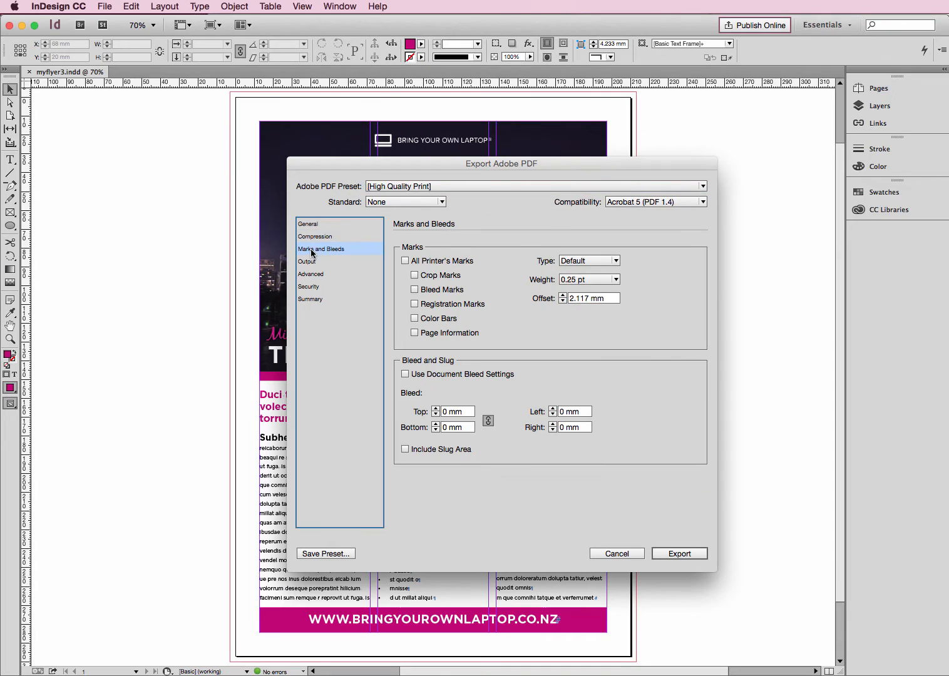
mouse_move(277, 153)
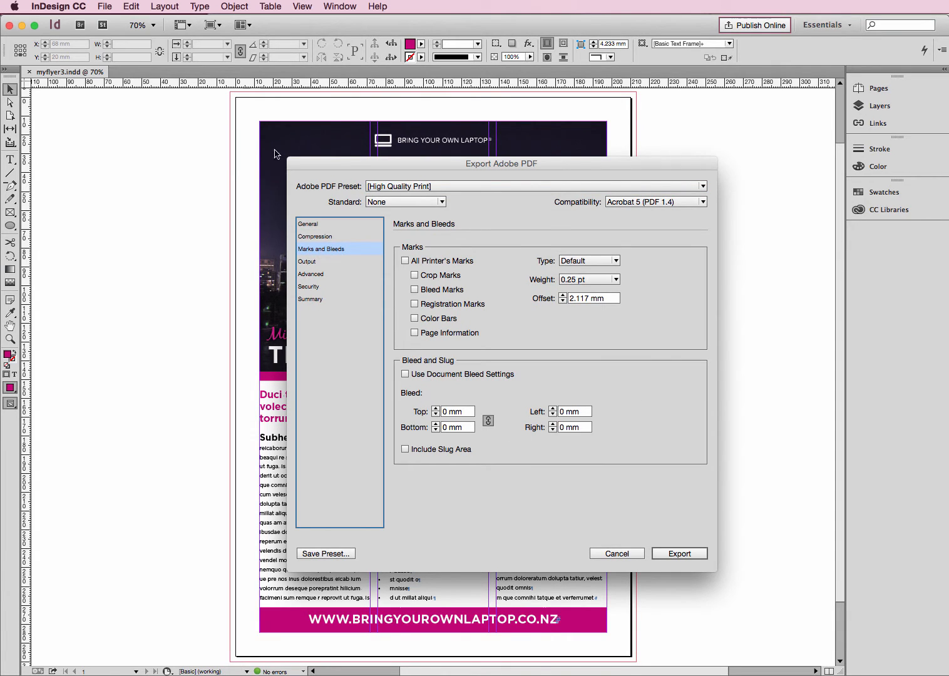
mouse_move(231, 134)
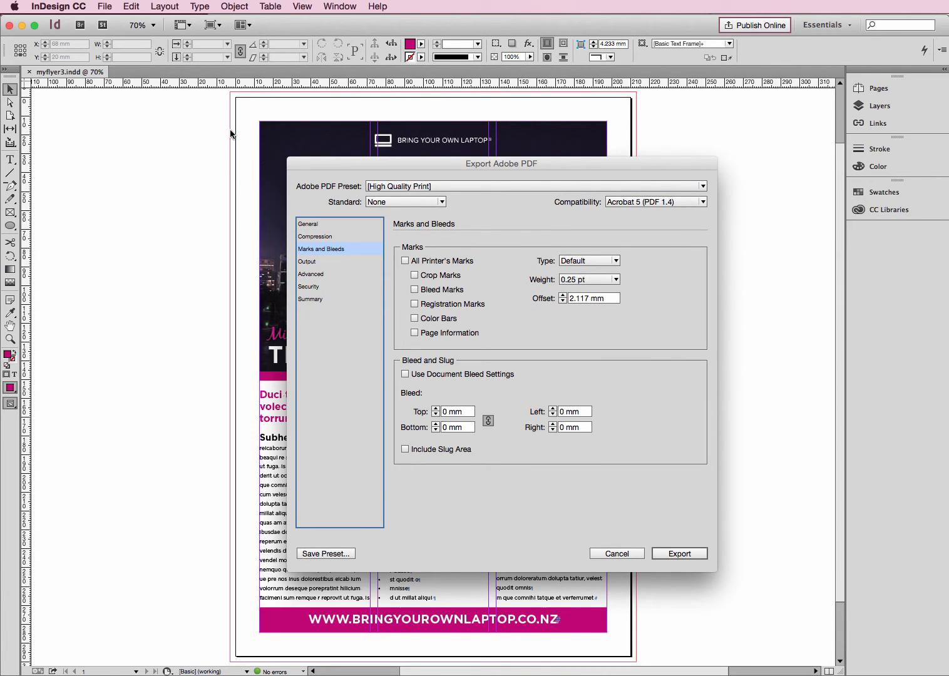
mouse_move(226, 642)
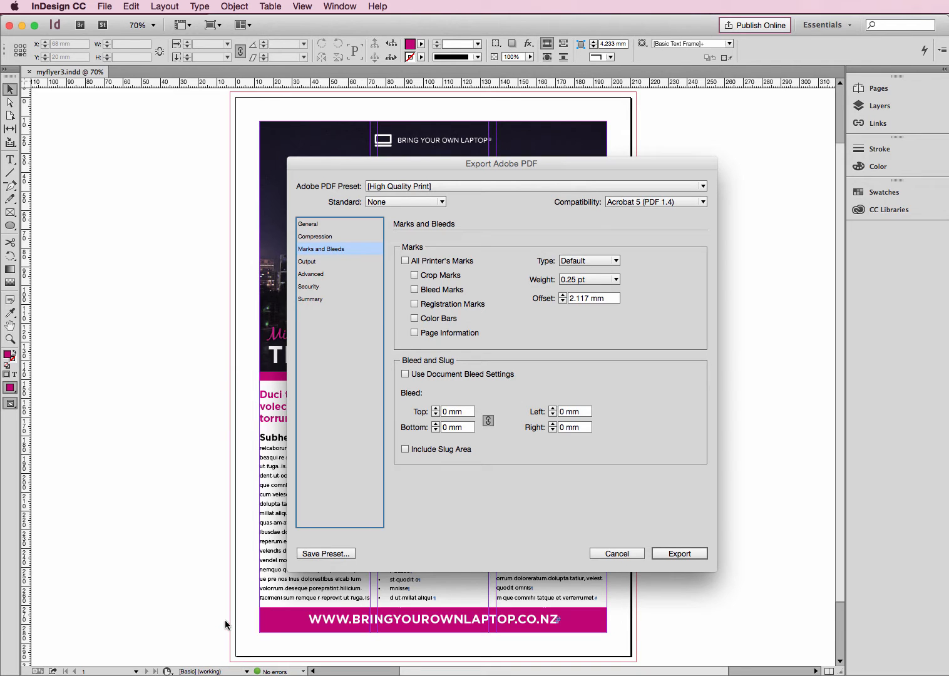
mouse_move(227, 656)
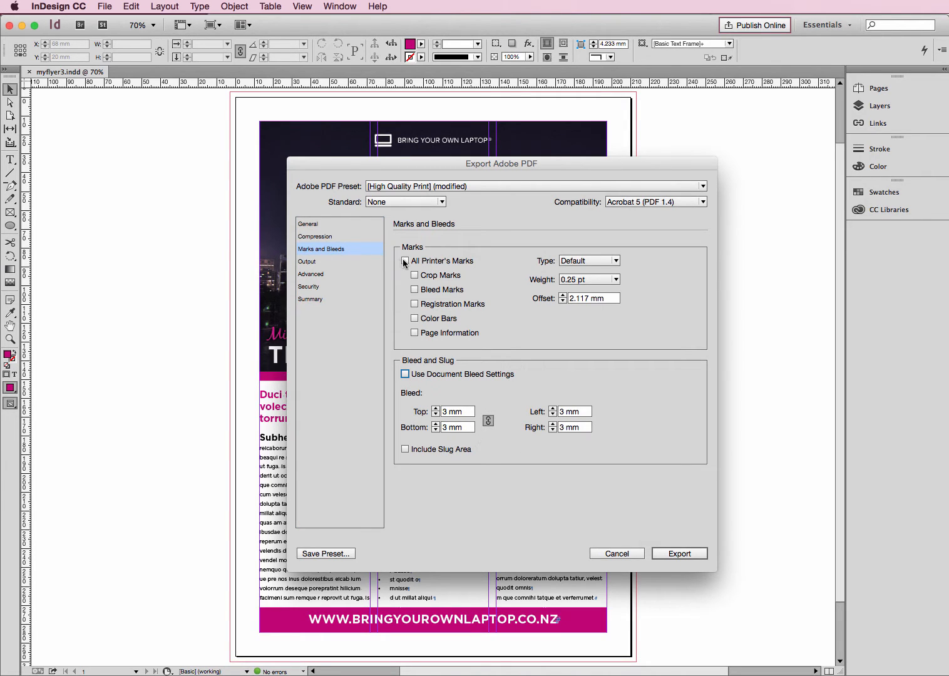
left_click(405, 261)
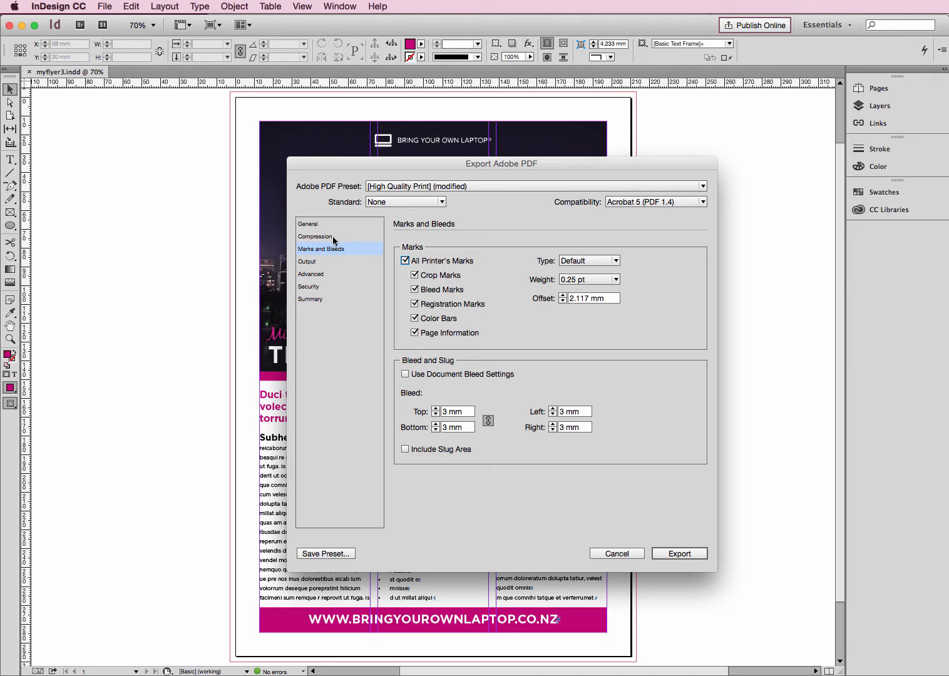
left_click(307, 261)
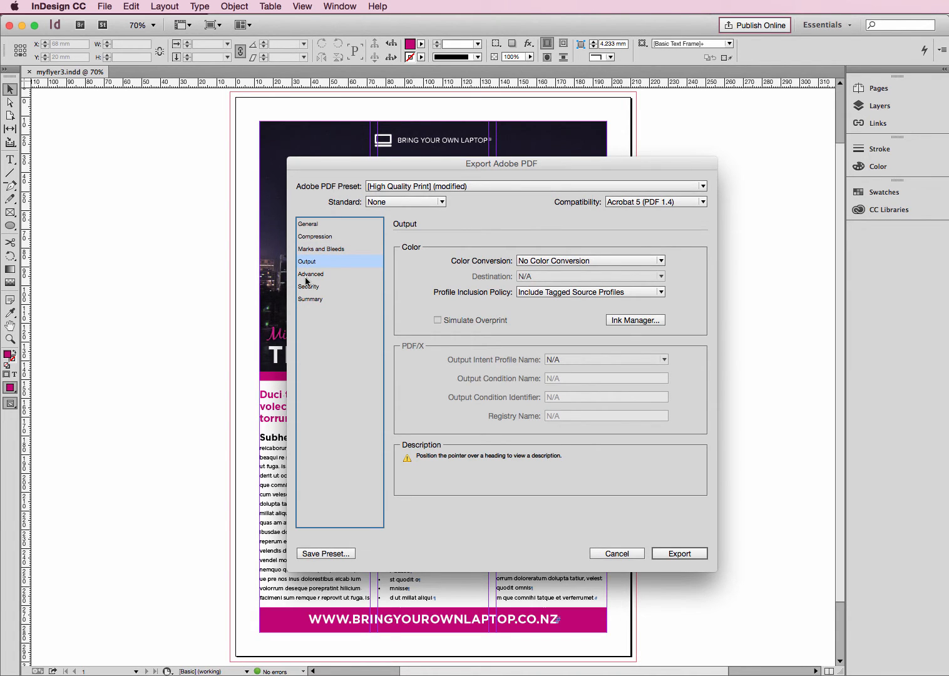
left_click(307, 224)
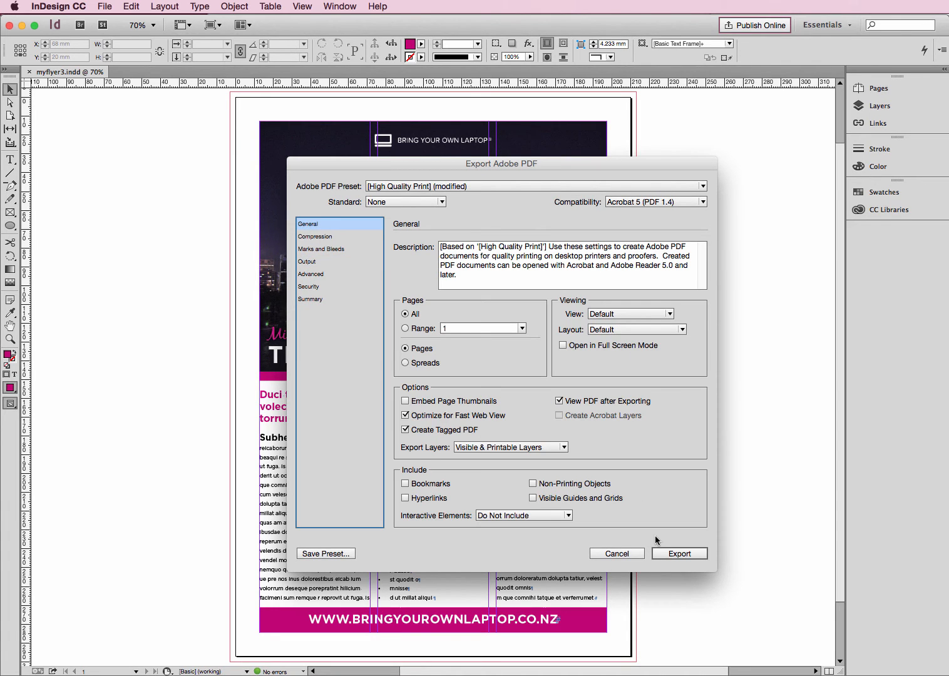
Confirm the Export Adobe PDF dialog to create myflyer3_HIGH.pdf
left_click(680, 554)
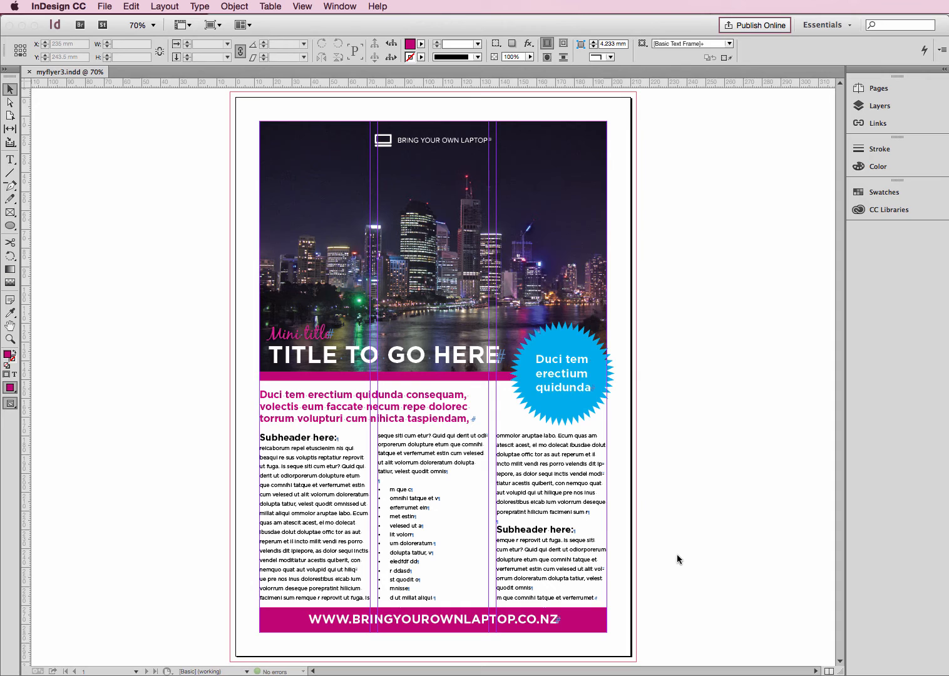
mouse_move(659, 436)
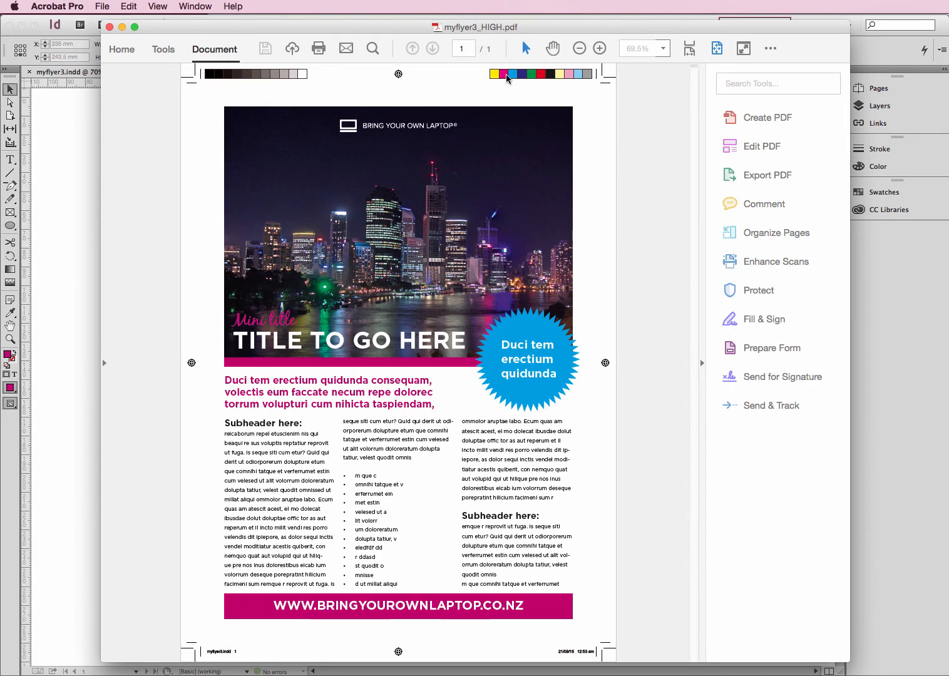
mouse_move(544, 80)
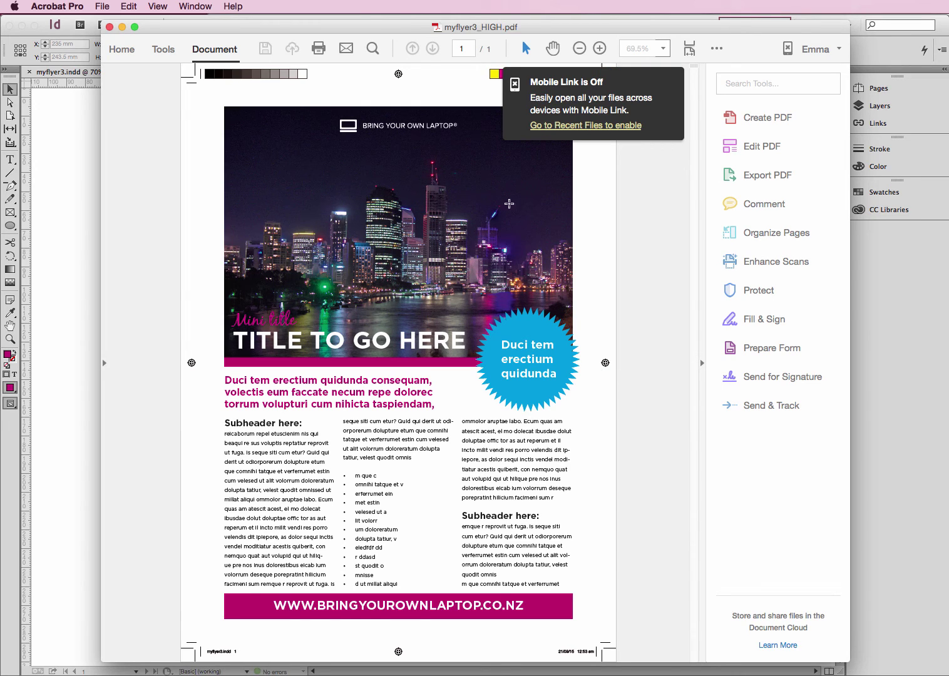
mouse_move(514, 87)
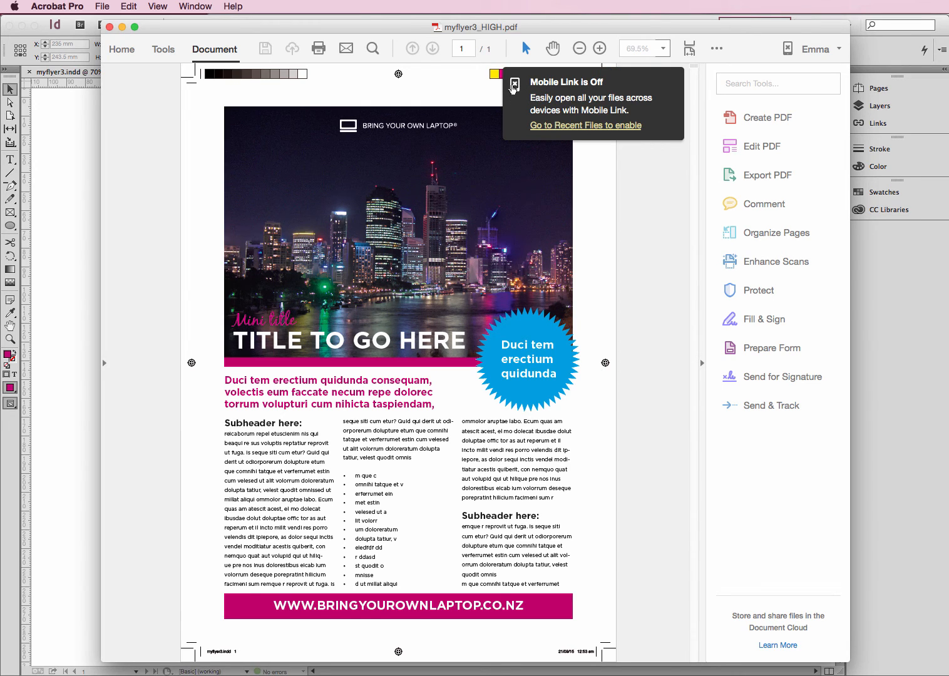
Reopen myflyer3_HIGH.pdf from Acrobat's Recent files list
left_click(122, 49)
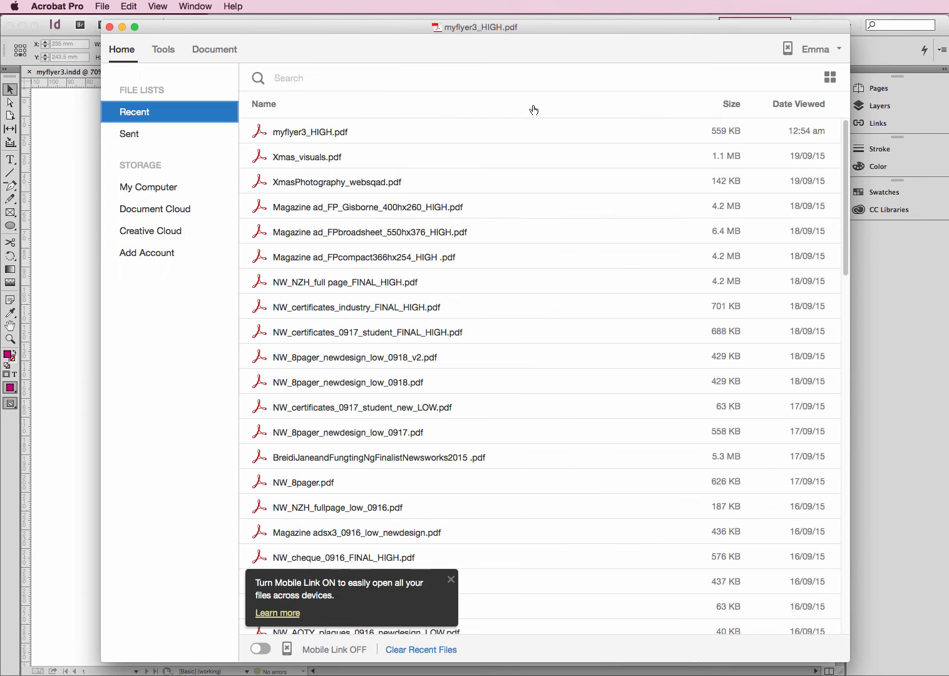
left_click(310, 131)
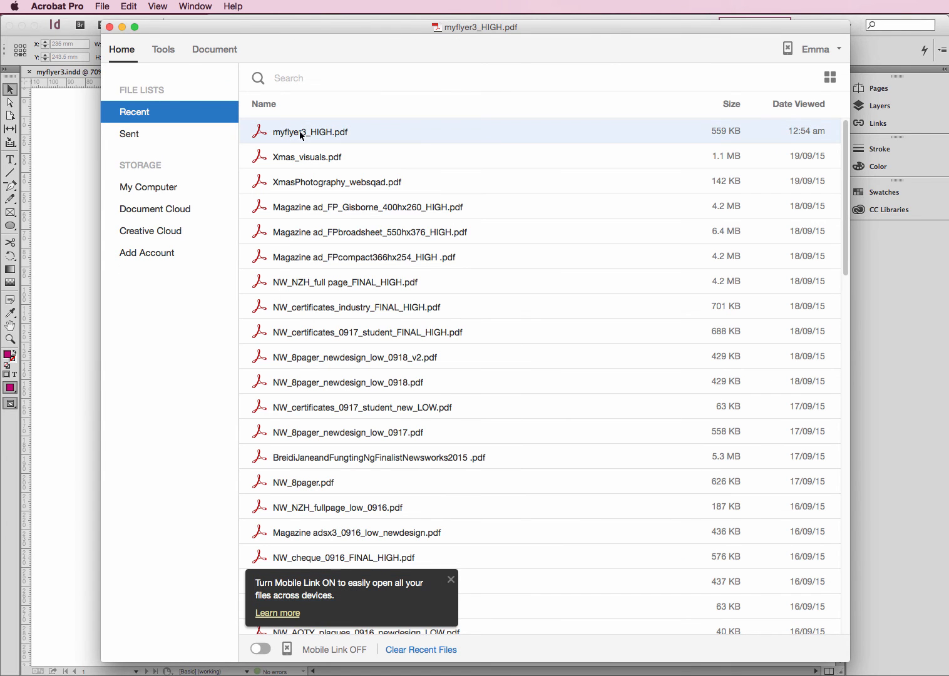
double_click(301, 132)
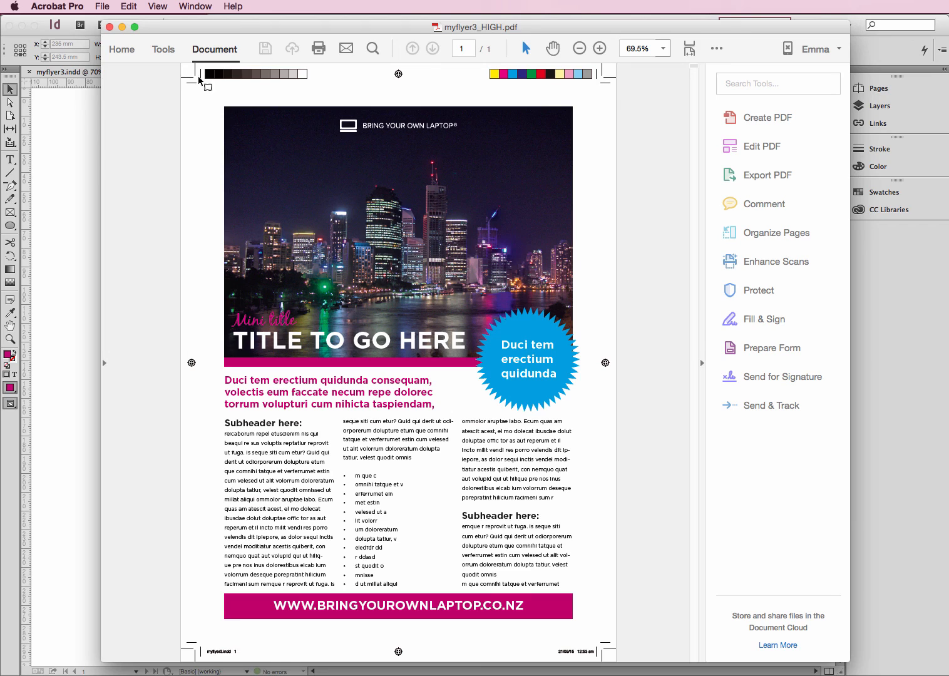
mouse_move(530, 105)
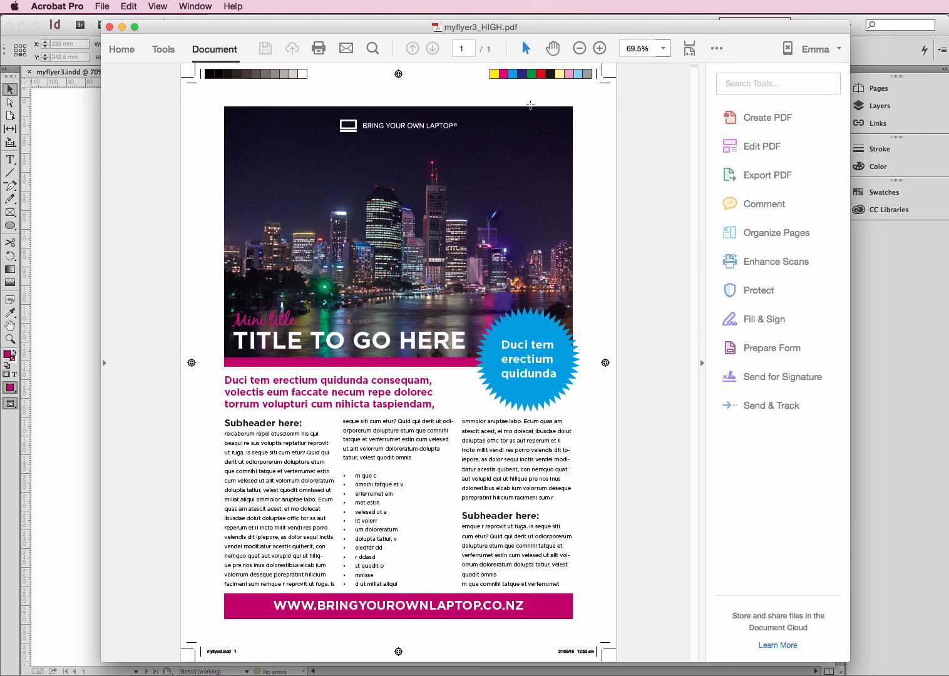
mouse_move(202, 123)
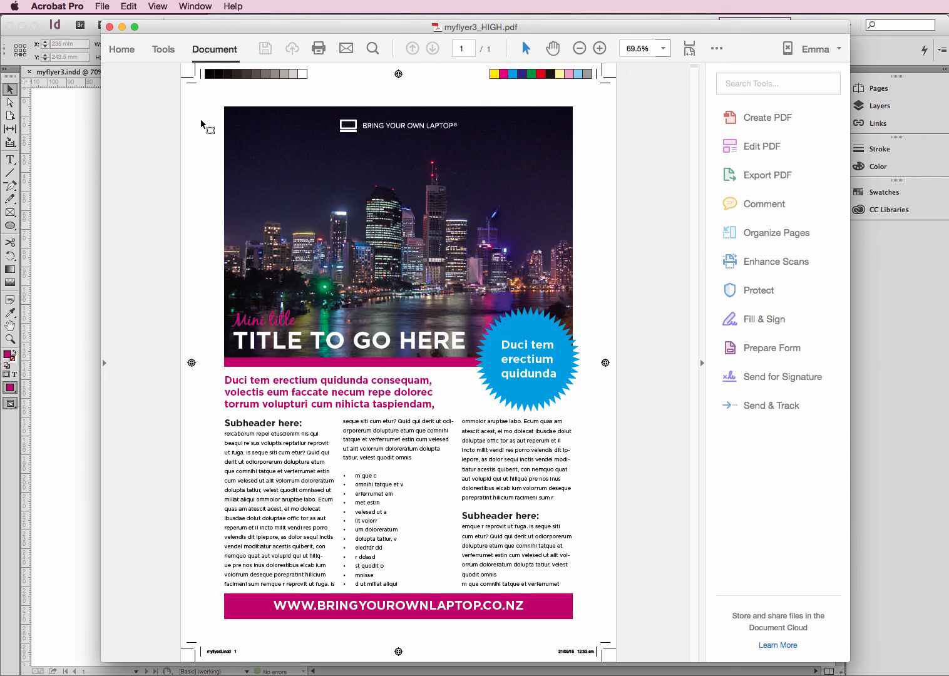
mouse_move(195, 101)
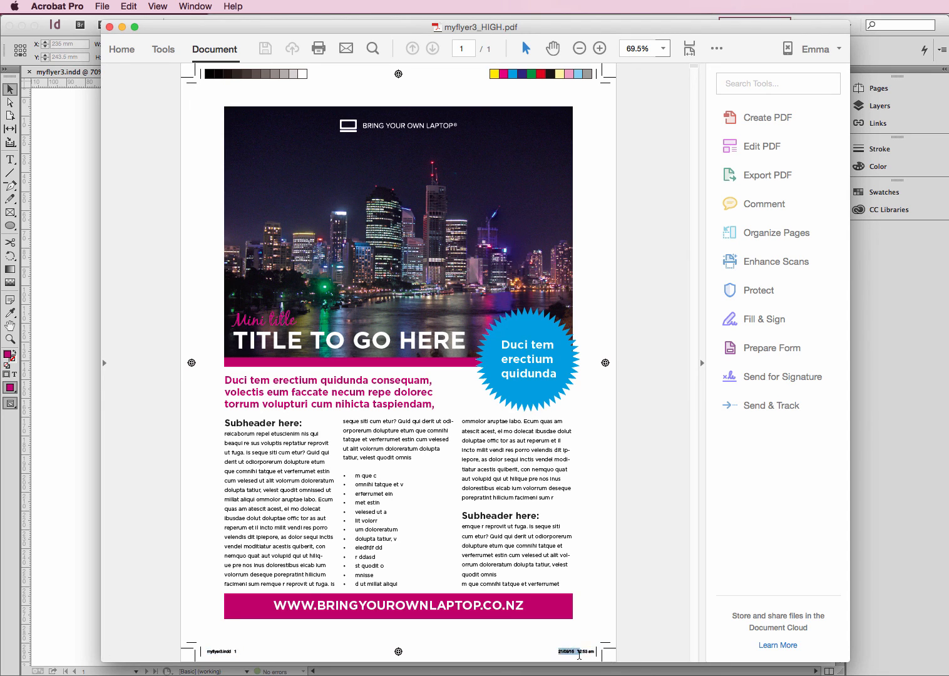
mouse_move(624, 298)
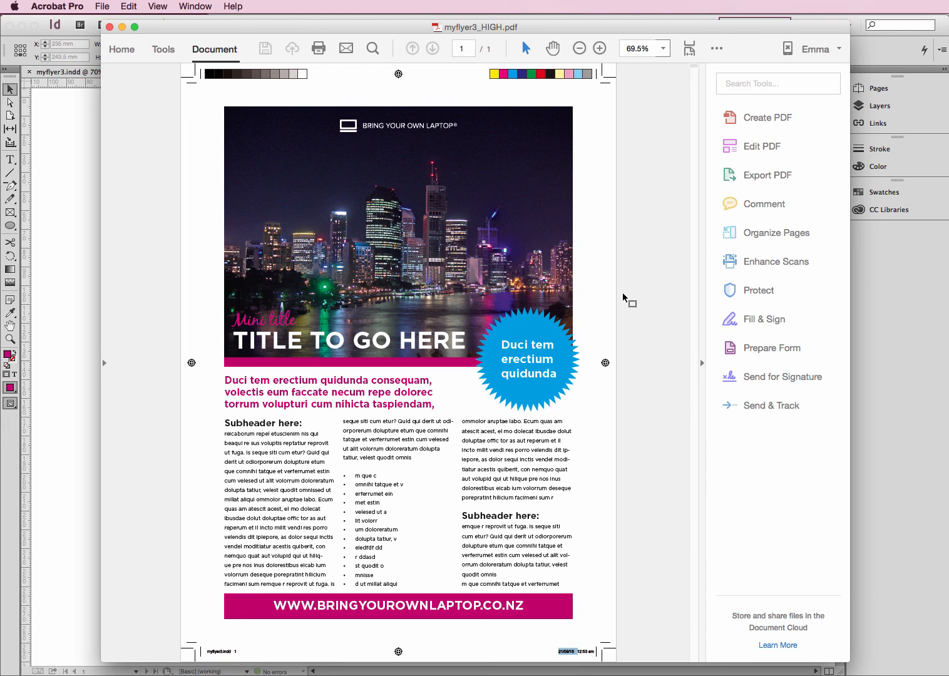